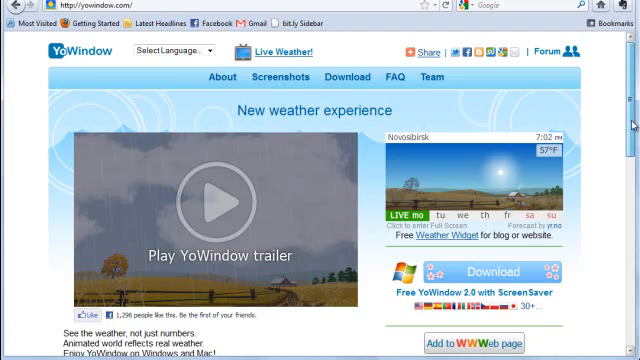
- Go from the YoWindow page to its Free Weather Widget page
scroll(down, 3)
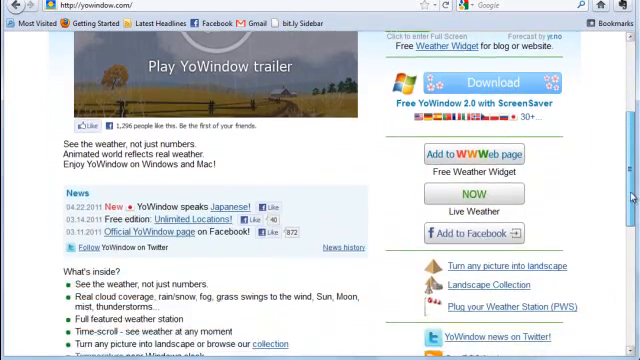
scroll(down, 3)
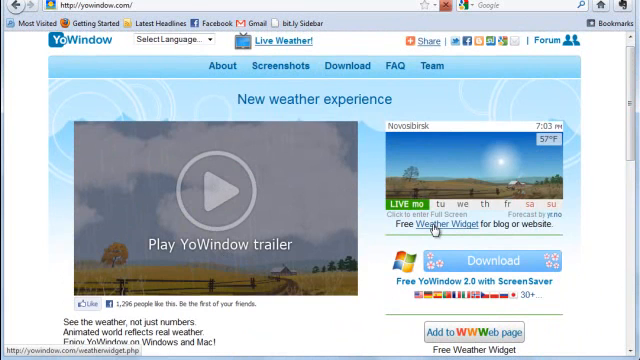
click(448, 224)
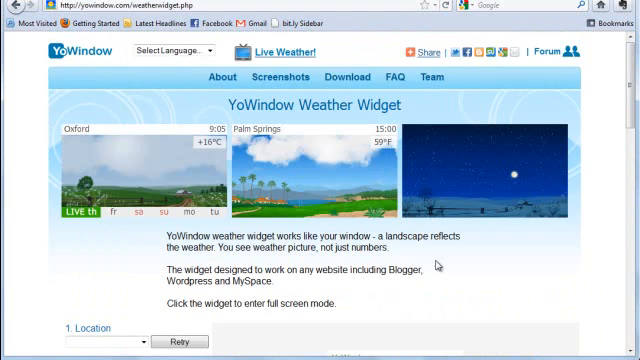
- Review the Location, Landscape, Window size and Units options for the Alexandria, Virginia widget
scroll(down, 3)
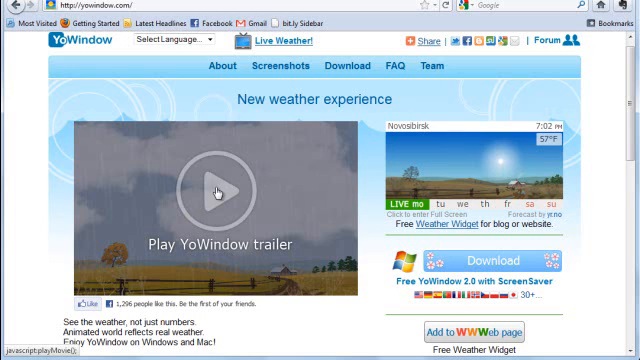
mouse_move(434, 228)
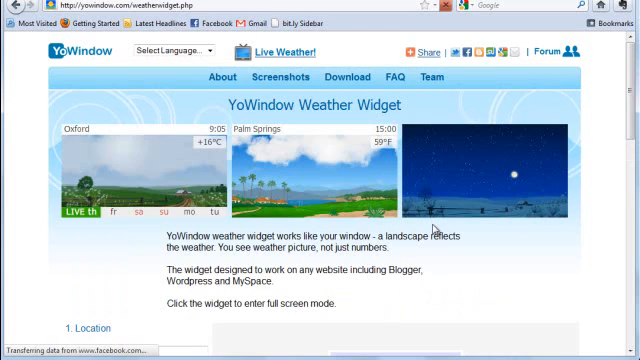
scroll(down, 3)
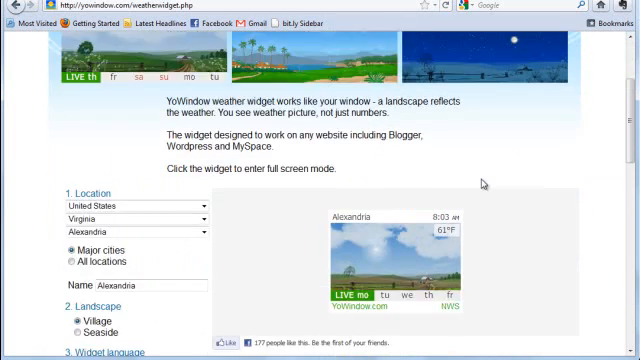
scroll(down, 3)
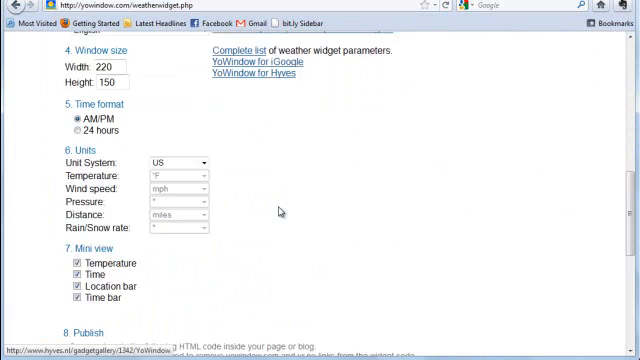
scroll(down, 3)
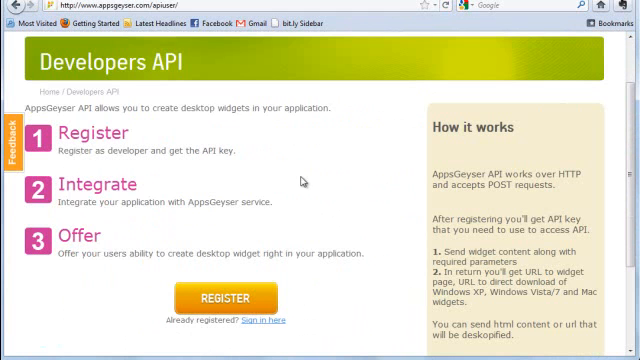
mouse_move(268, 324)
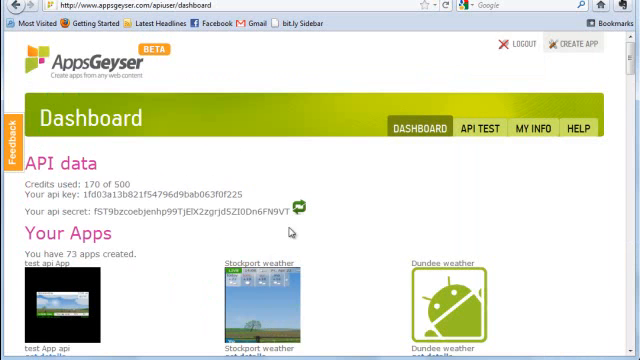
- Browse the dashboard's API key, secret and Your Apps list, then go to the API Test form
scroll(down, 3)
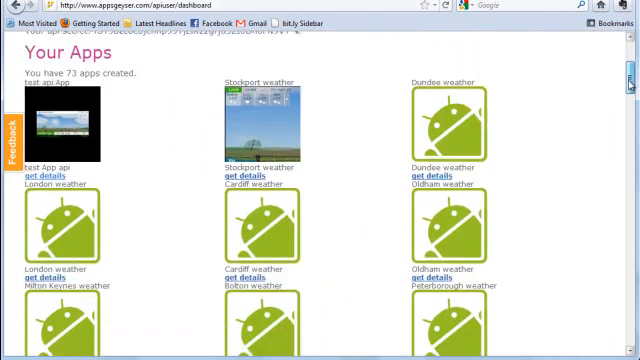
scroll(down, 3)
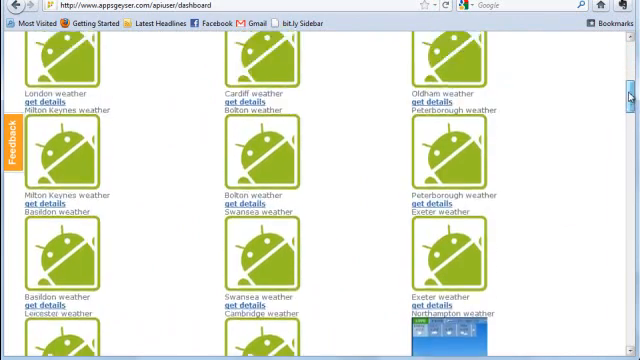
scroll(up, 3)
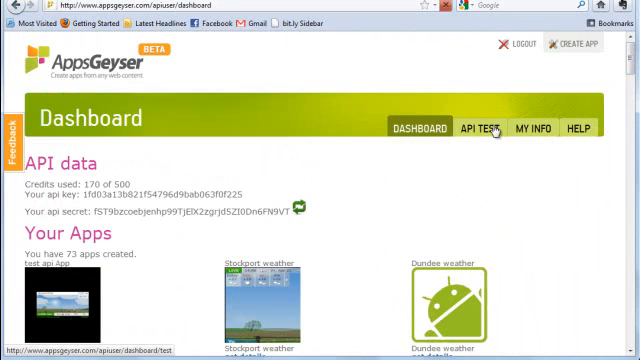
click(486, 128)
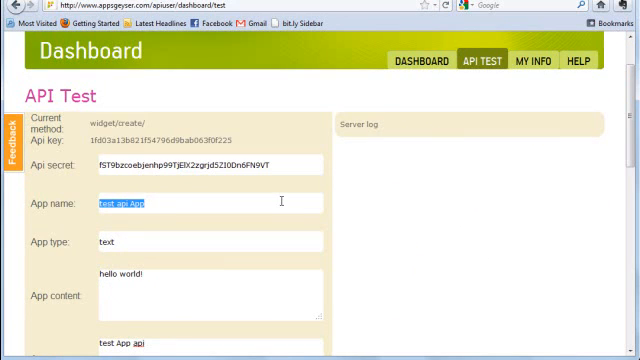
- Enter the Virginia app name and the description 'Animated weather in Virginia' in the test form
text(Virginia Weather)
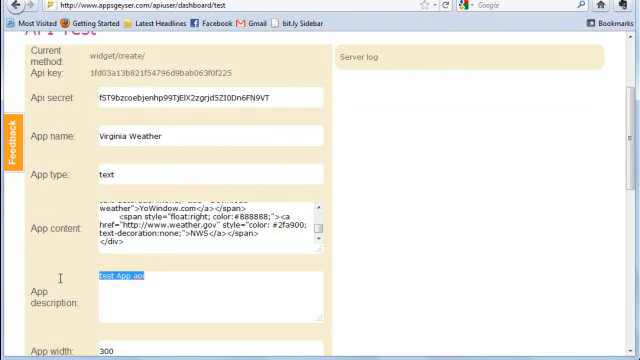
text(Animated)
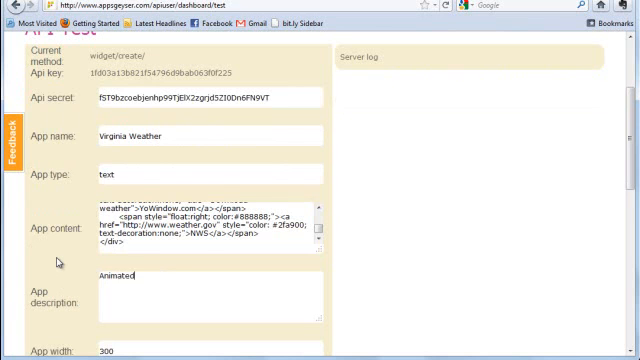
text(weather in Virginia)
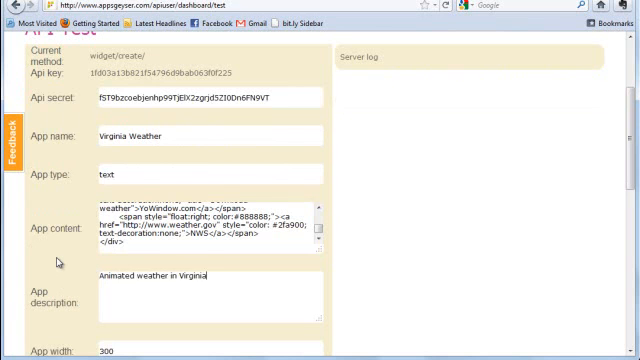
scroll(down, 3)
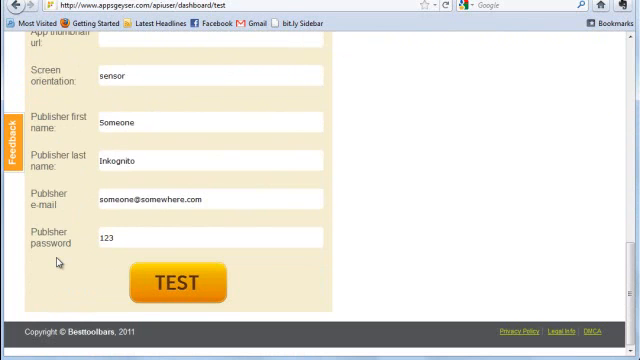
- Submit the TEST request and bring up options on the app link in the server response
click(176, 284)
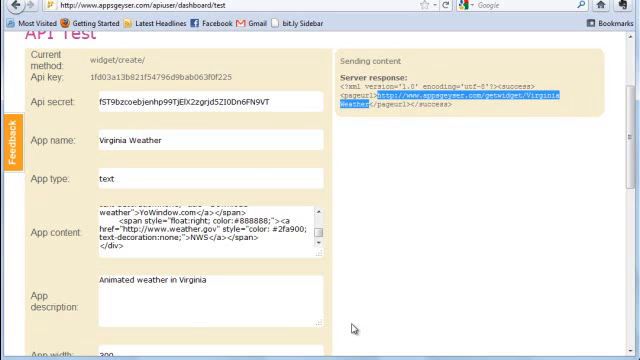
right_click(430, 96)
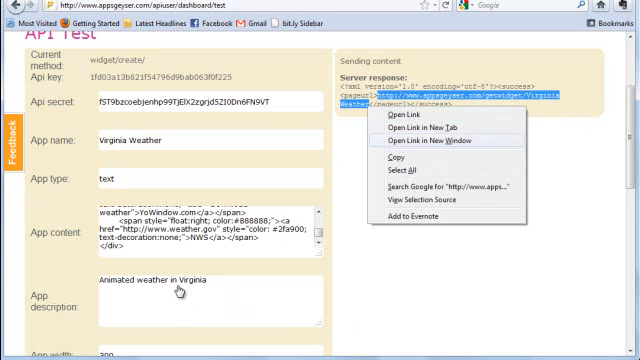